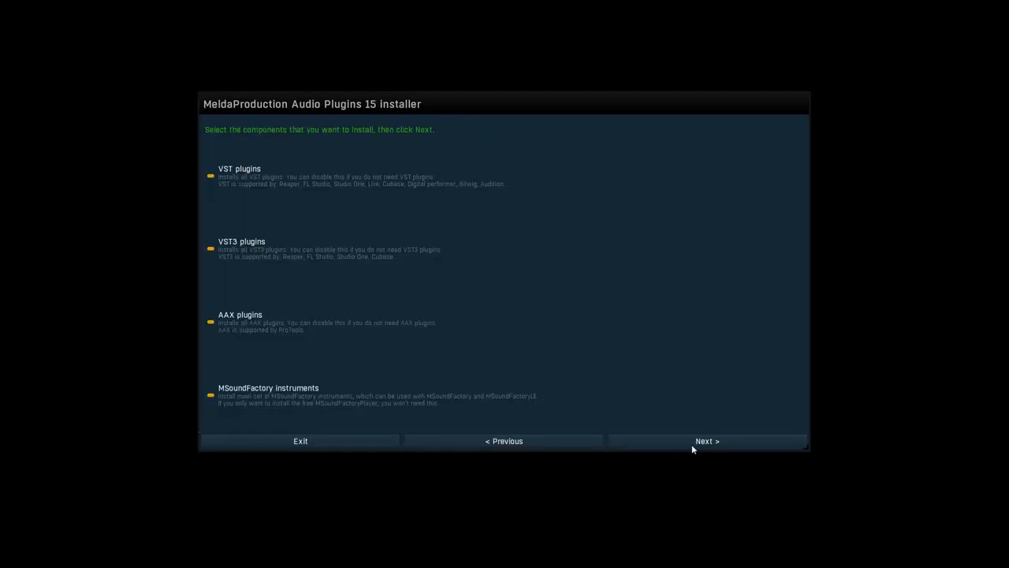
Advance past the components page to the plugin selection grid
{"action": "left_click", "coordinate": [707, 440]}
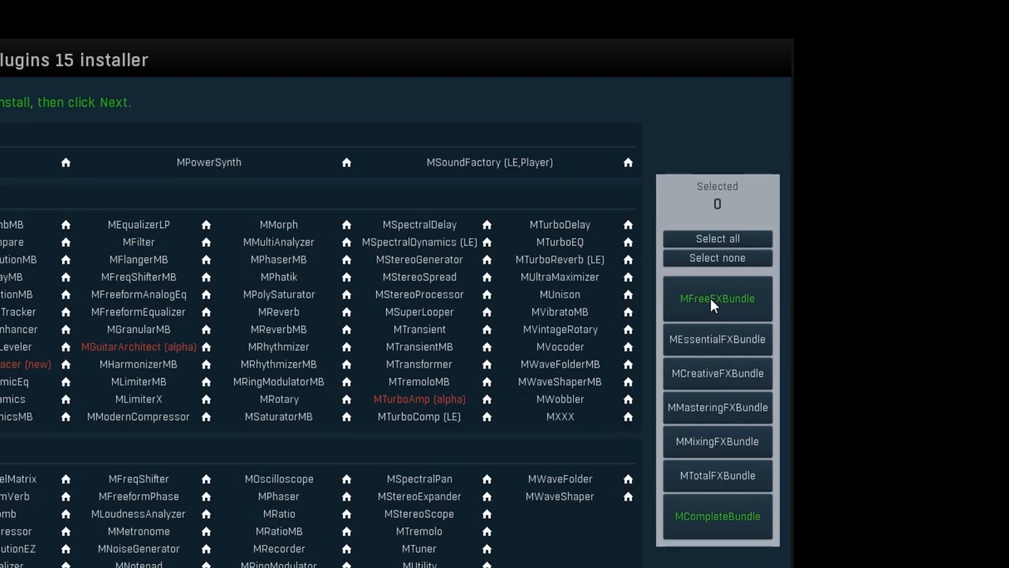
{"action": "left_click", "coordinate": [716, 298]}
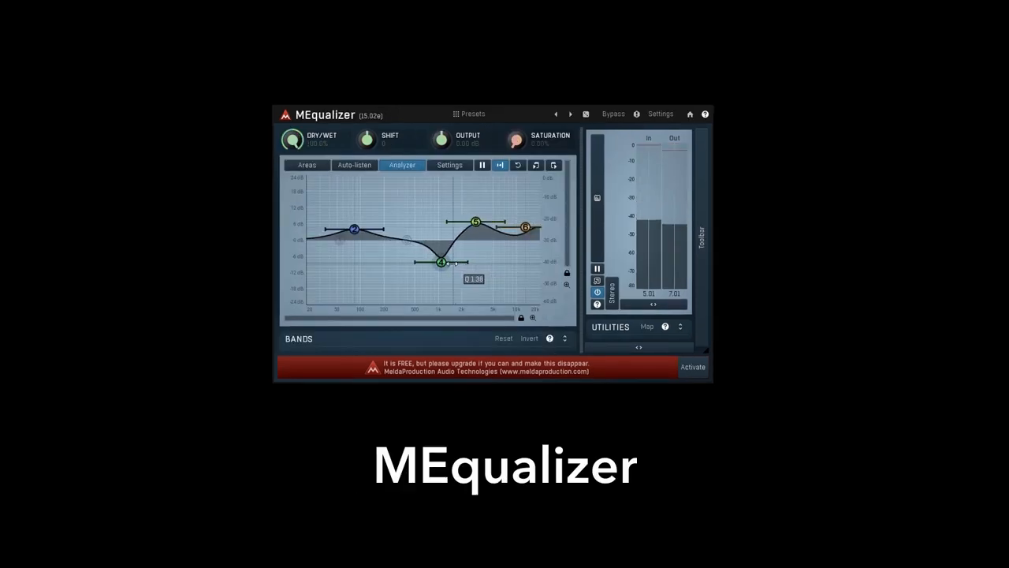
Drag an MEqualizer band node, then load the front-R.flac impulse response in MConvolutionEZ beside MCharmVerb
{"action": "left_click_drag", "start_coordinate": [441, 262], "coordinate": [439, 297]}
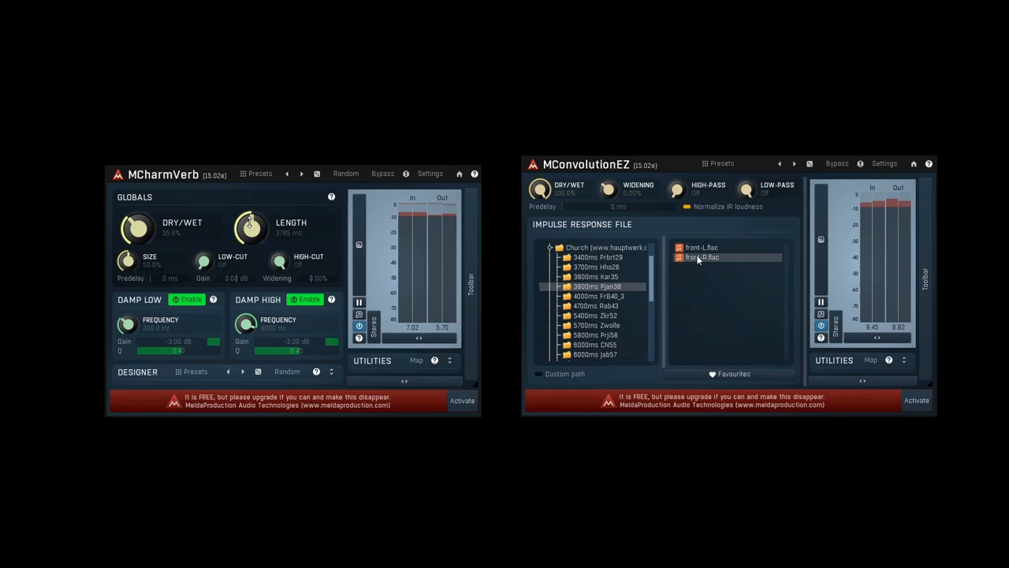
{"action": "left_click", "coordinate": [701, 257]}
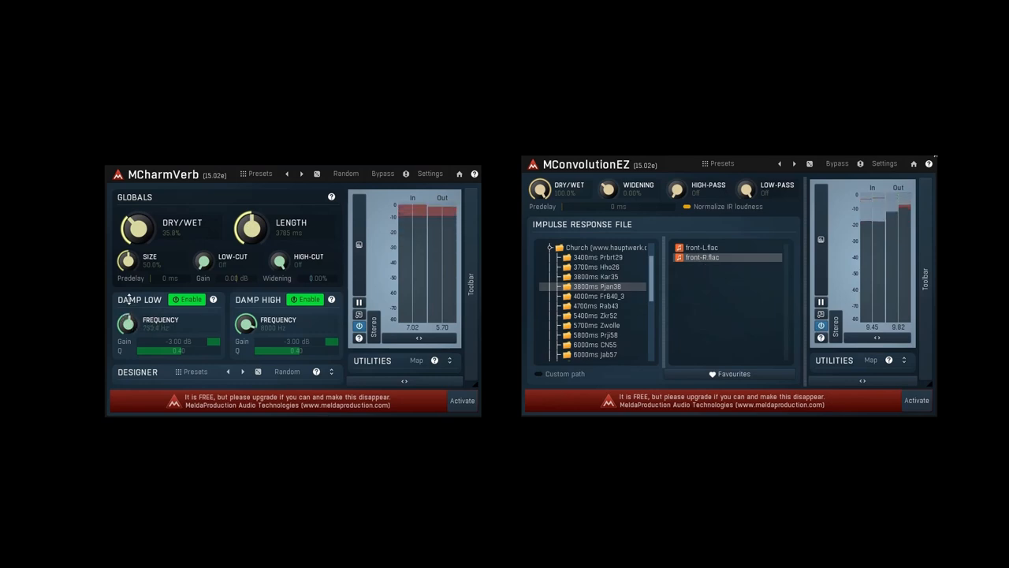